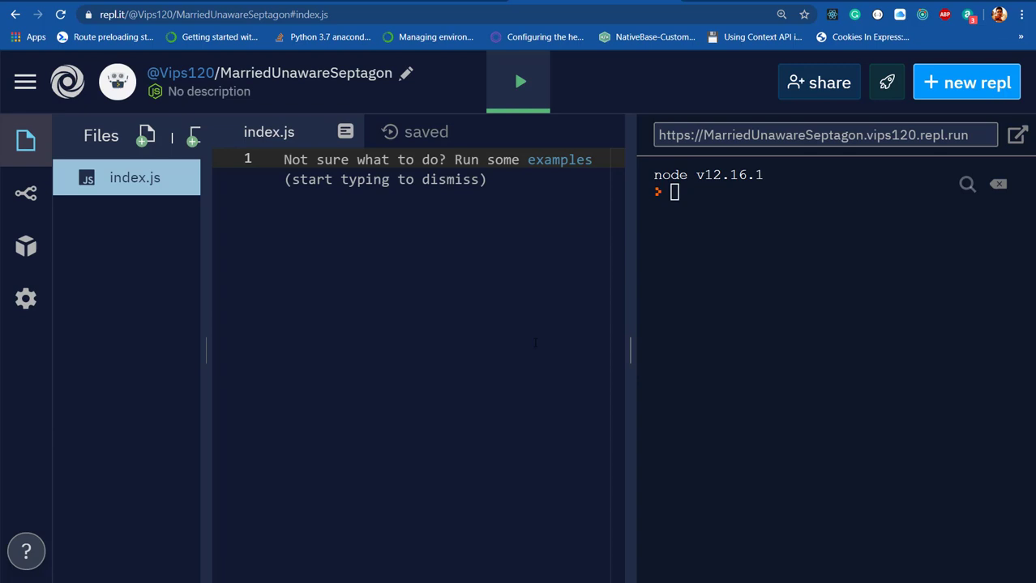
# Declare let courses = { with its first property name: "Angular" in index.js
pyautogui.click(281, 159)
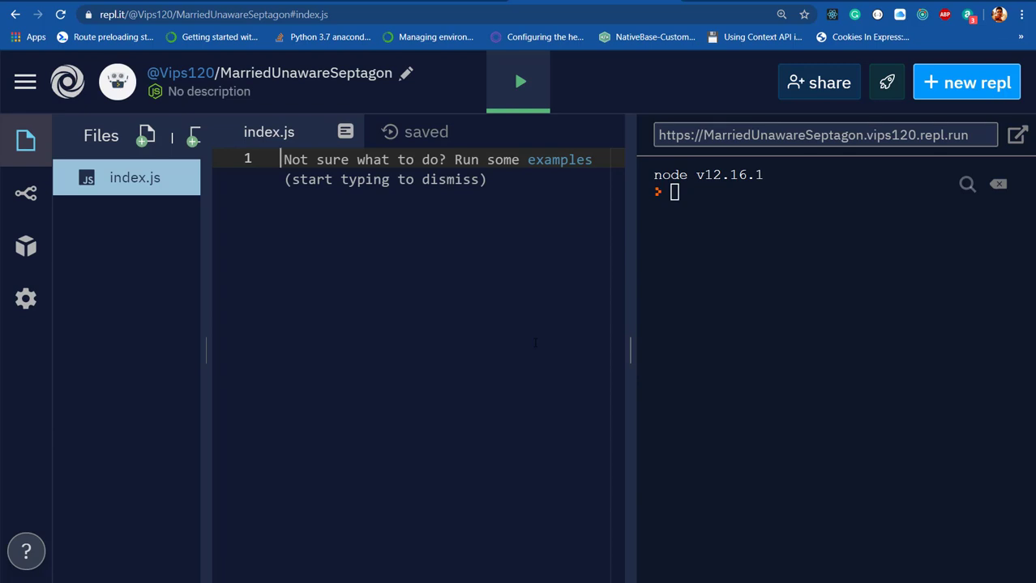
pyautogui.write('1')
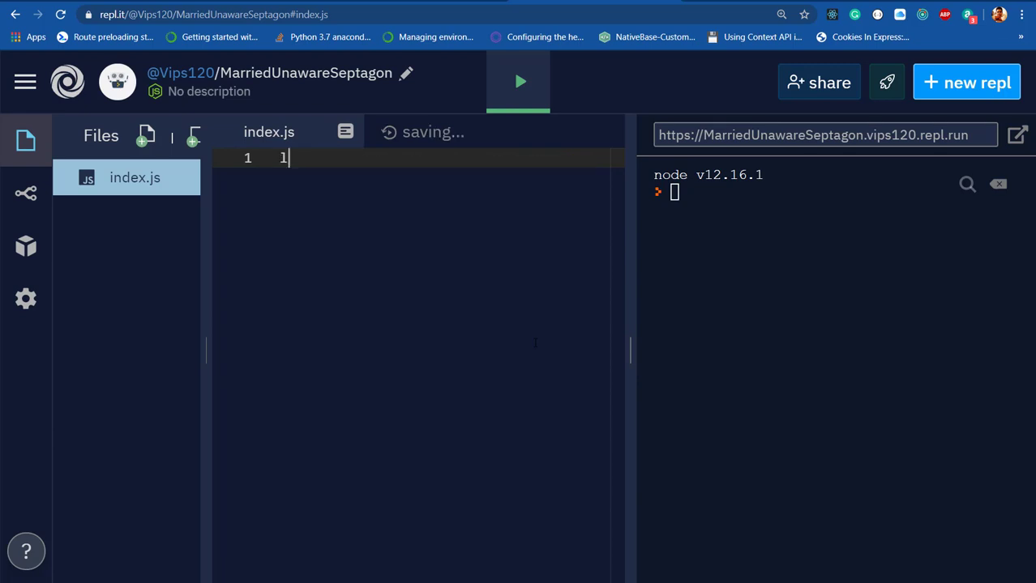
pyautogui.write('let')
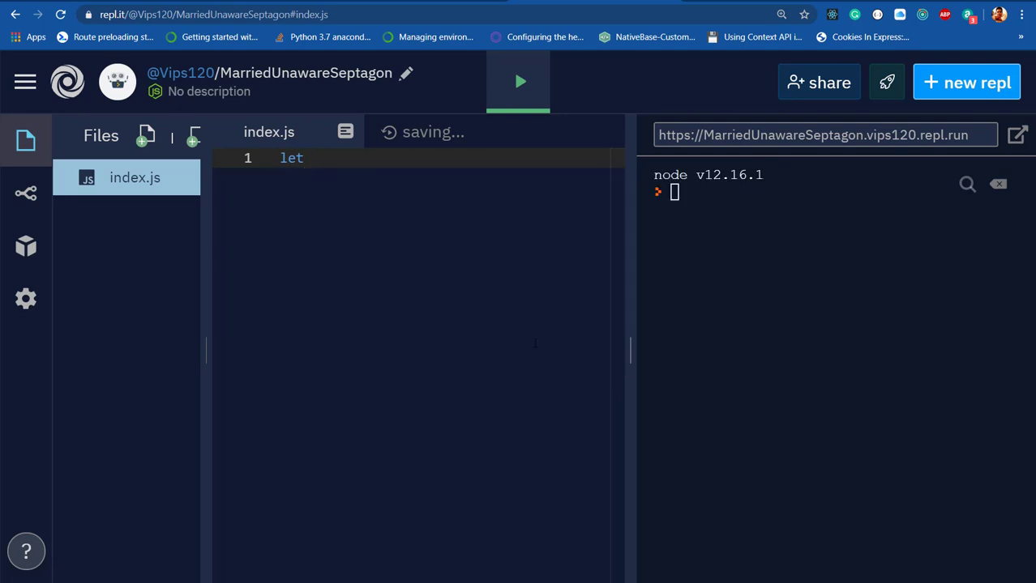
pyautogui.write('courses')
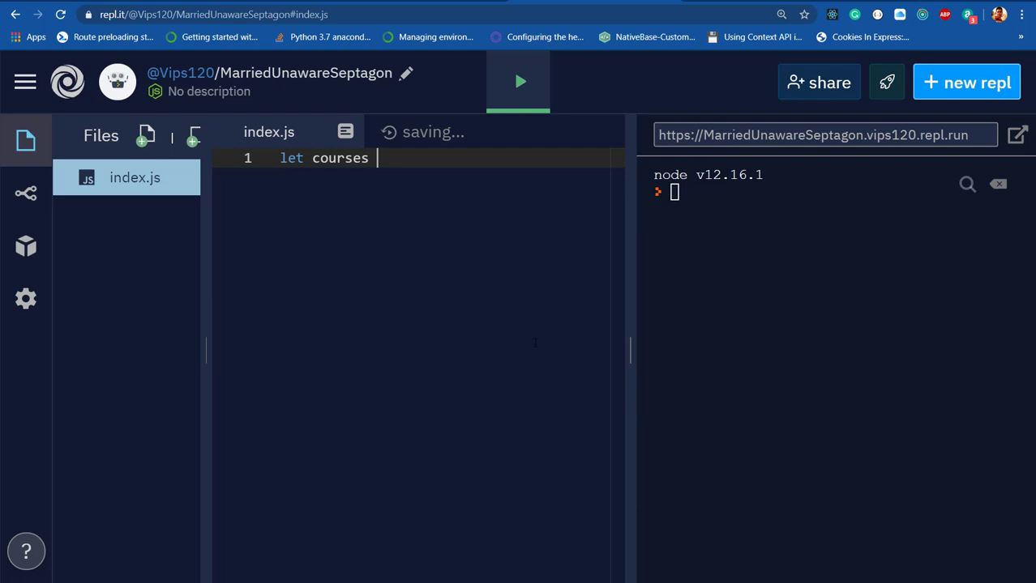
pyautogui.write('= {')
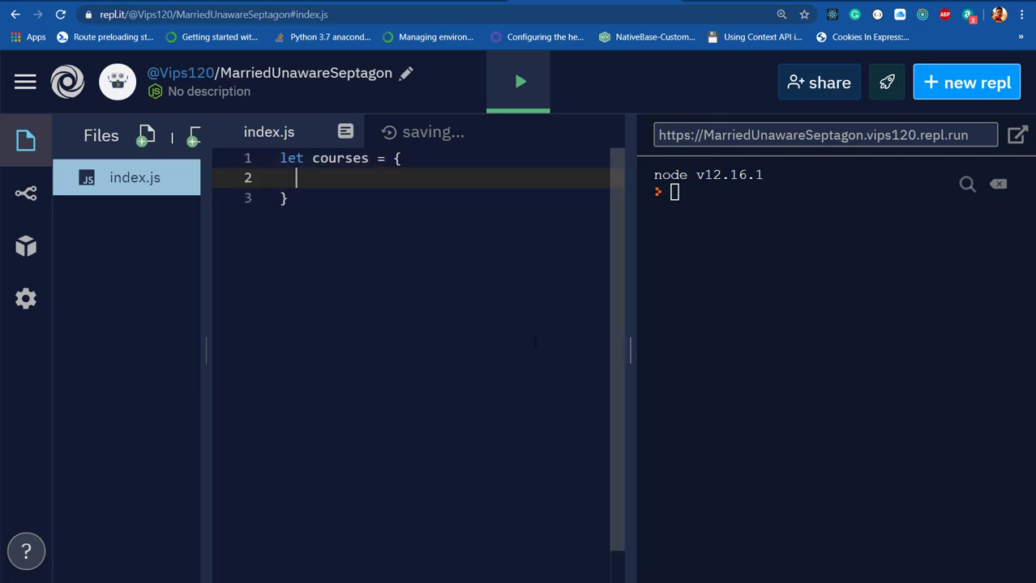
pyautogui.write('name:')
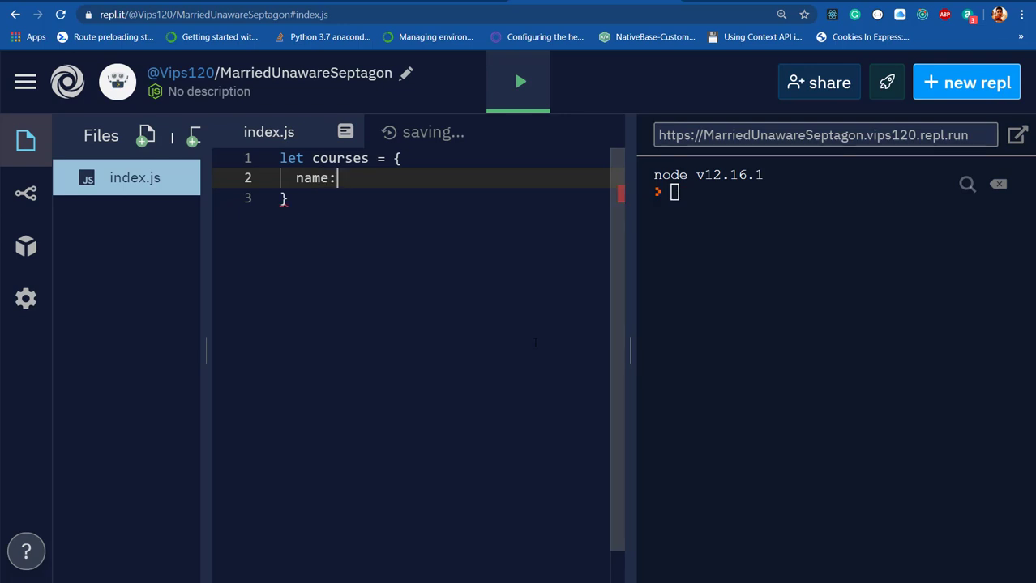
pyautogui.write('"Angular",')
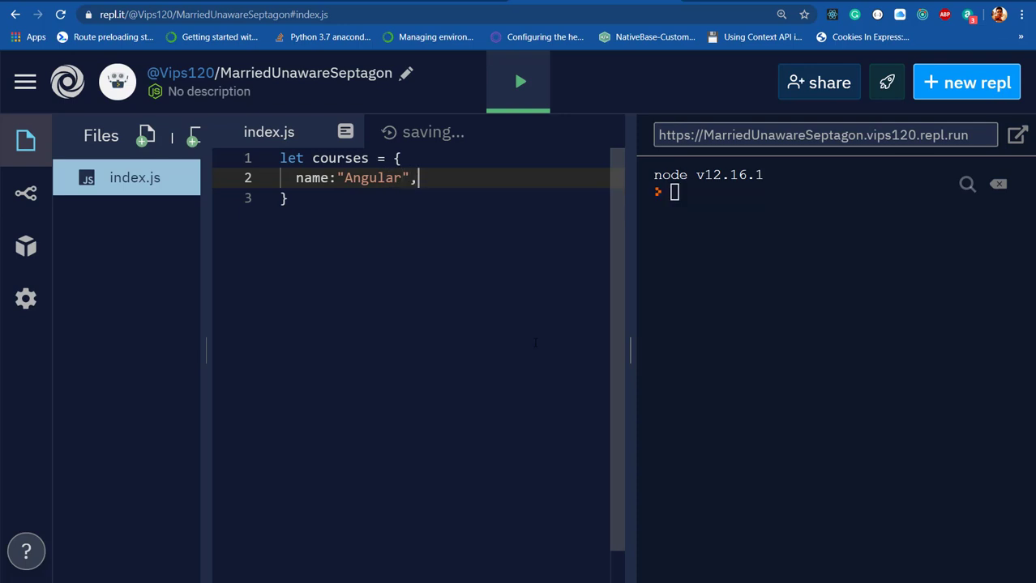
pyautogui.press('Enter')
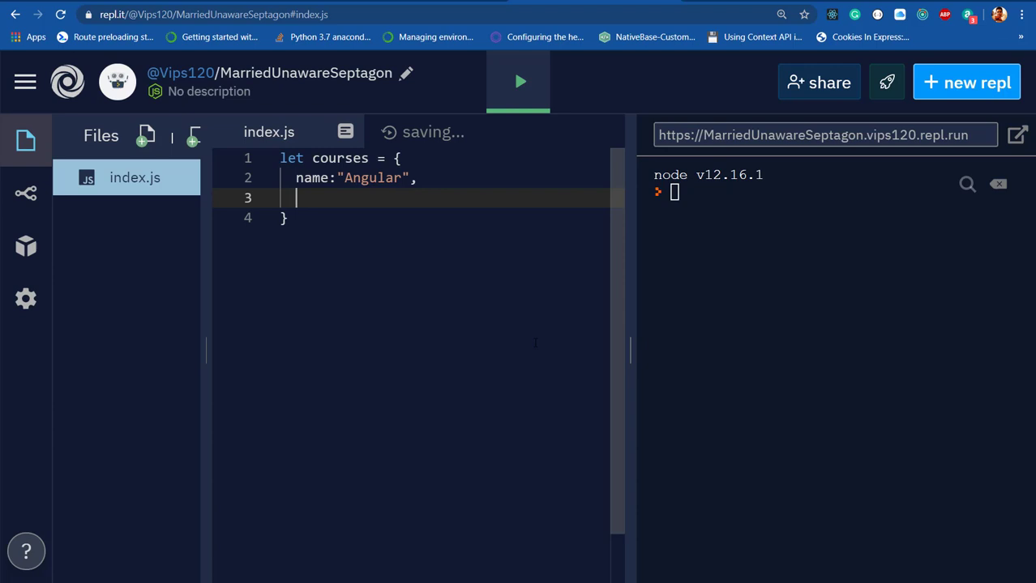
# Add a courseDetails: function(){ property with an empty body on its own line
pyautogui.write('course')
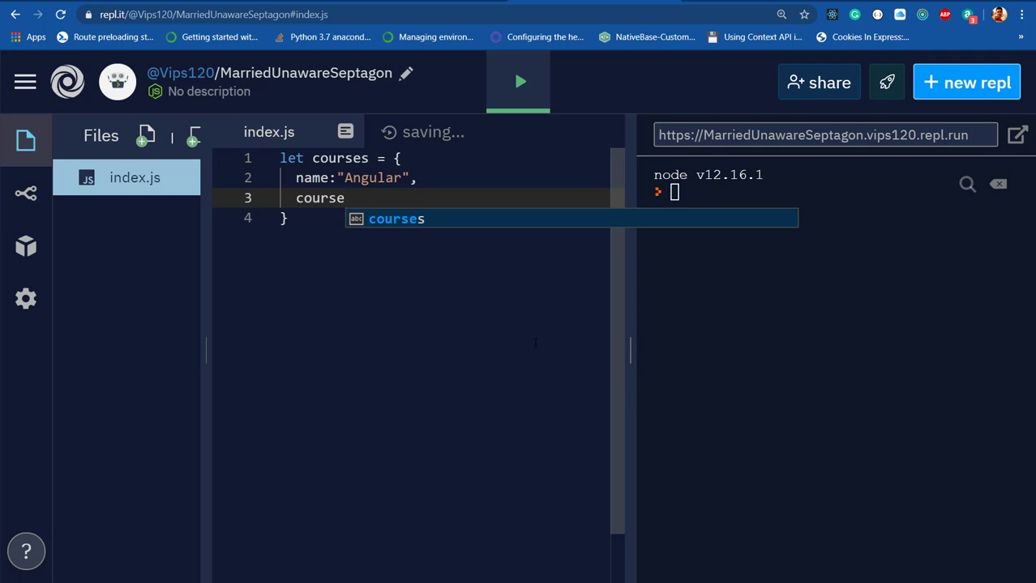
pyautogui.write('Details')
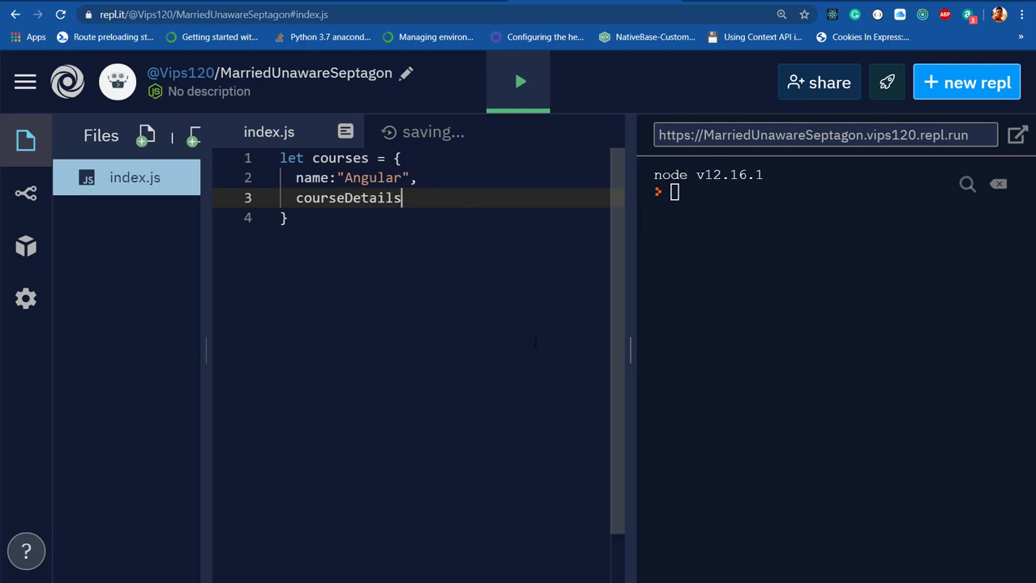
pyautogui.write(':function(){')
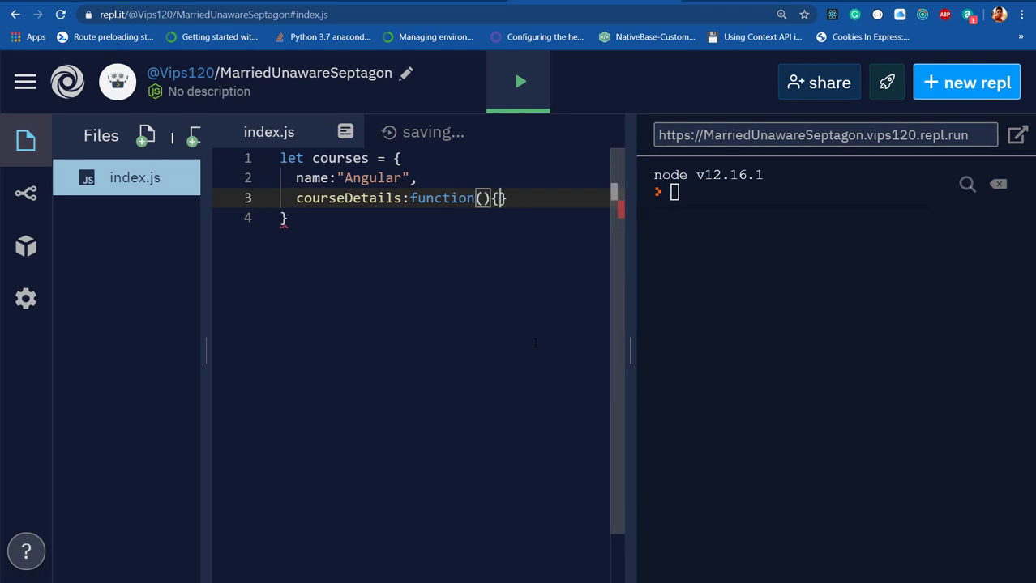
pyautogui.press('Enter')
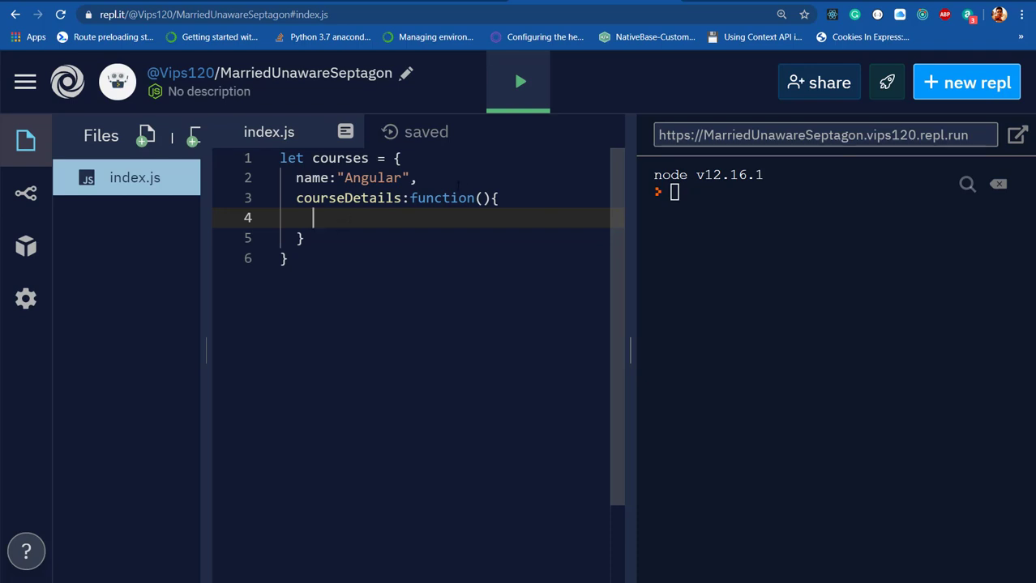
# Rewrite courseDetails as shorthand method syntax, keeping name: "Angular" above it
pyautogui.click(483, 198)
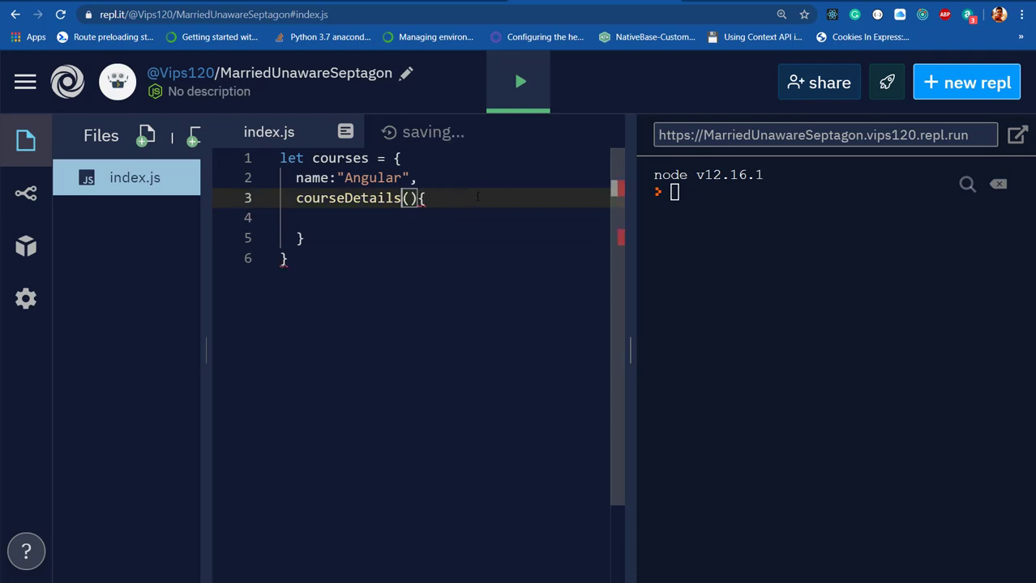
pyautogui.press('enter')
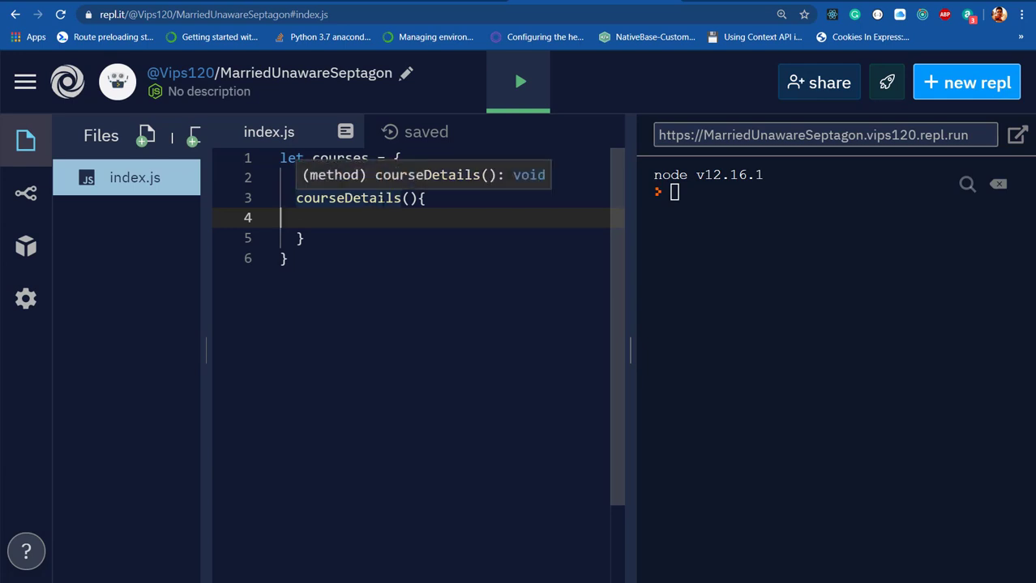
pyautogui.write('name:"Angular";')
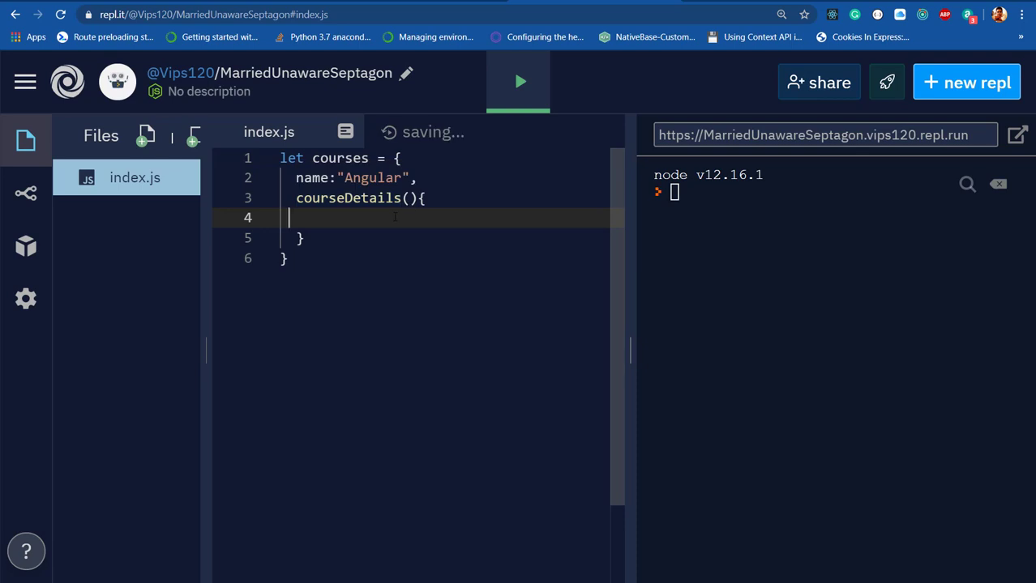
# Make courseDetails log "master in Angular" with console.log inside its body
pyautogui.write('console.log("')
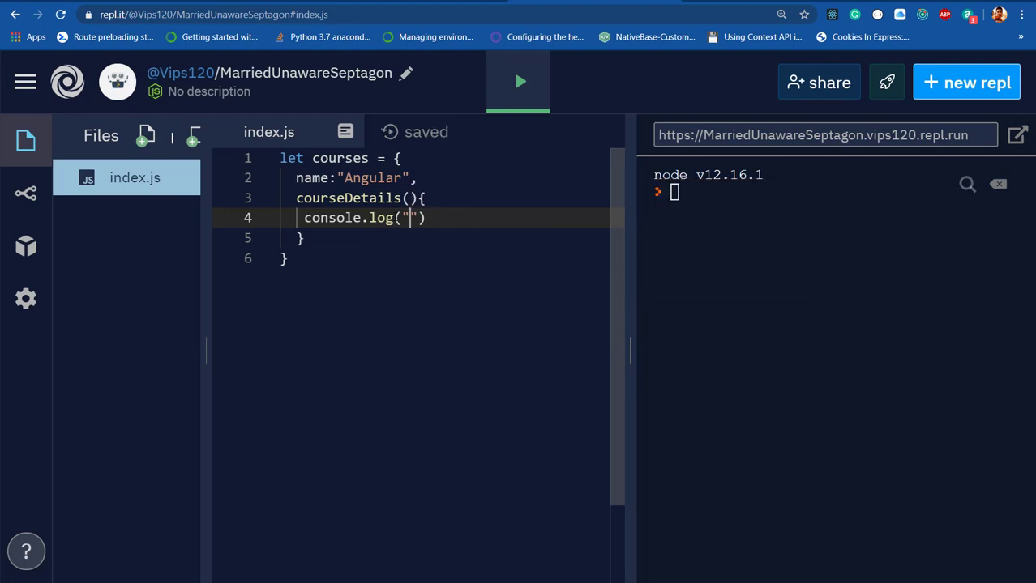
pyautogui.write('master in')
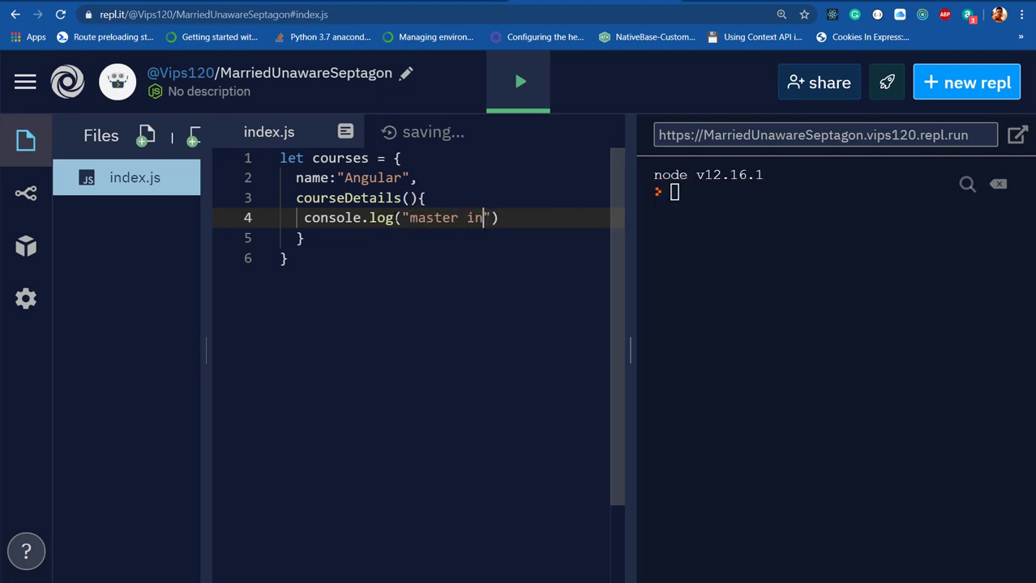
pyautogui.write('Angular')
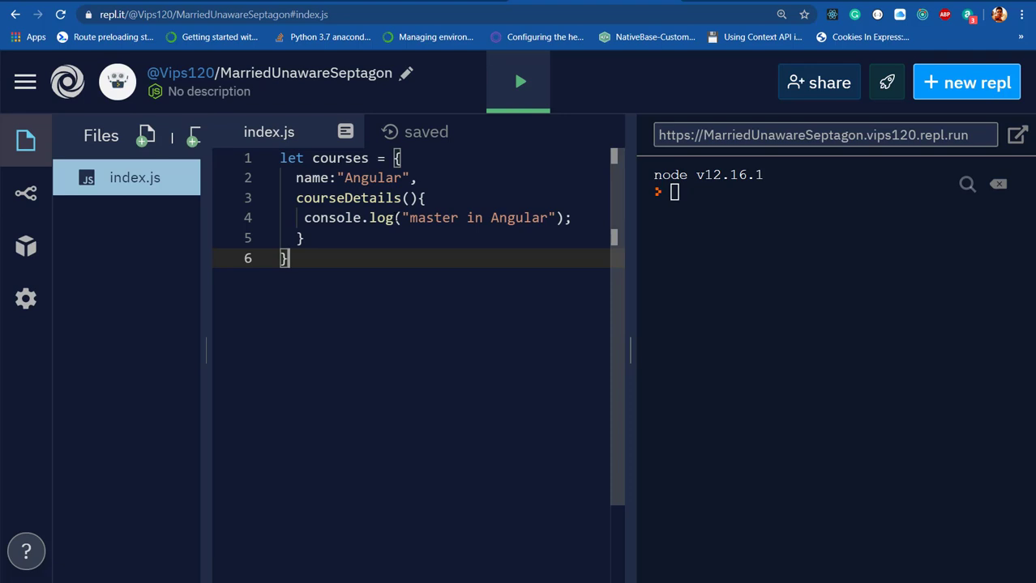
pyautogui.press('enter')
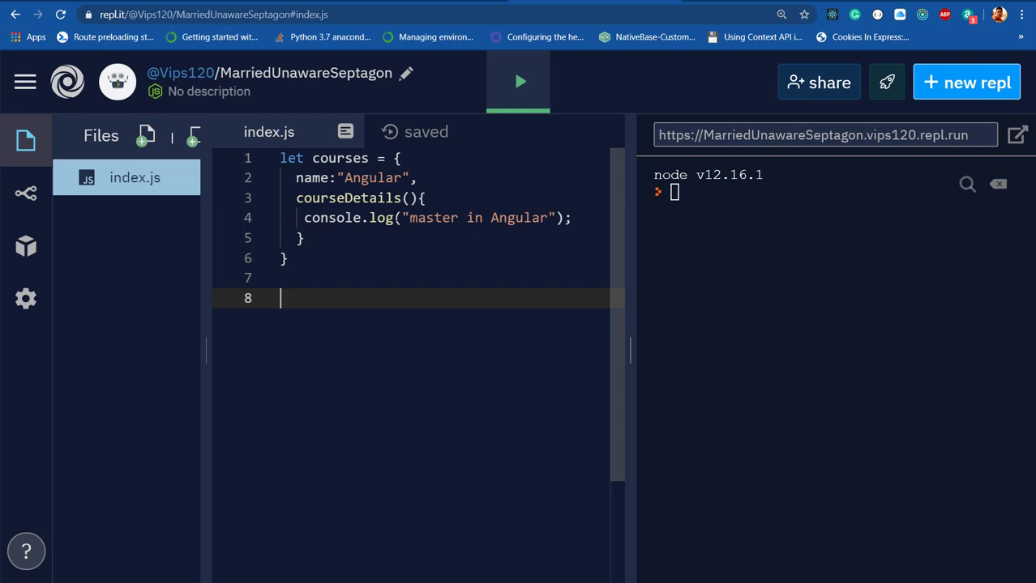
# Add console.log(courses.name); and courses.courseDetails(); below the object
pyautogui.write('console.lo')
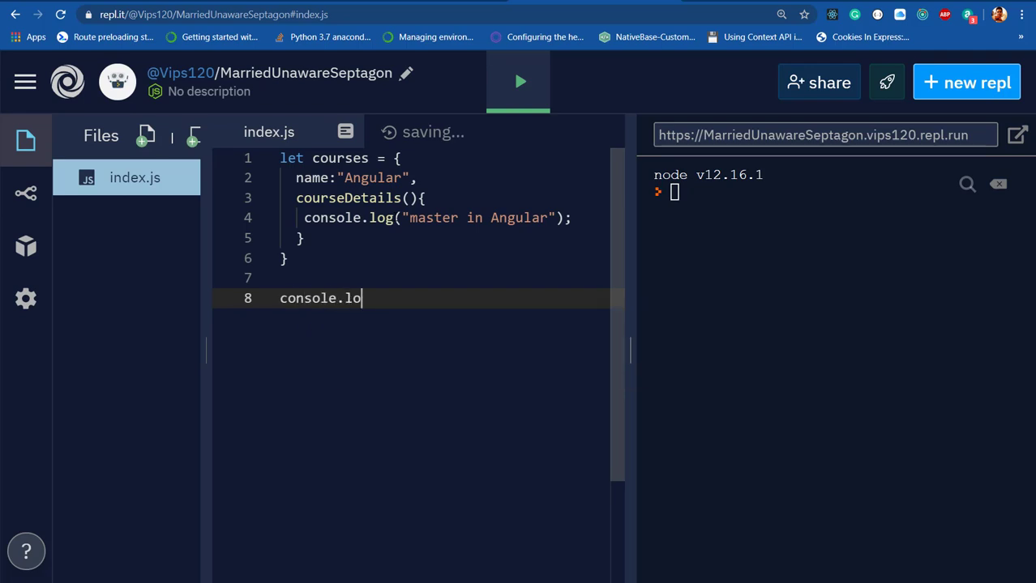
pyautogui.write('g(cour')
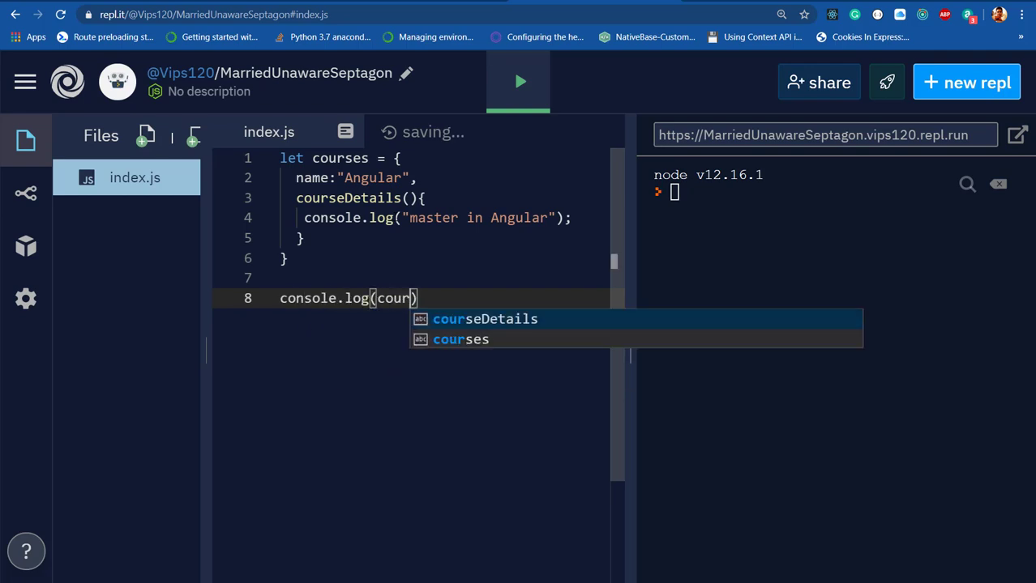
pyautogui.click(484, 318)
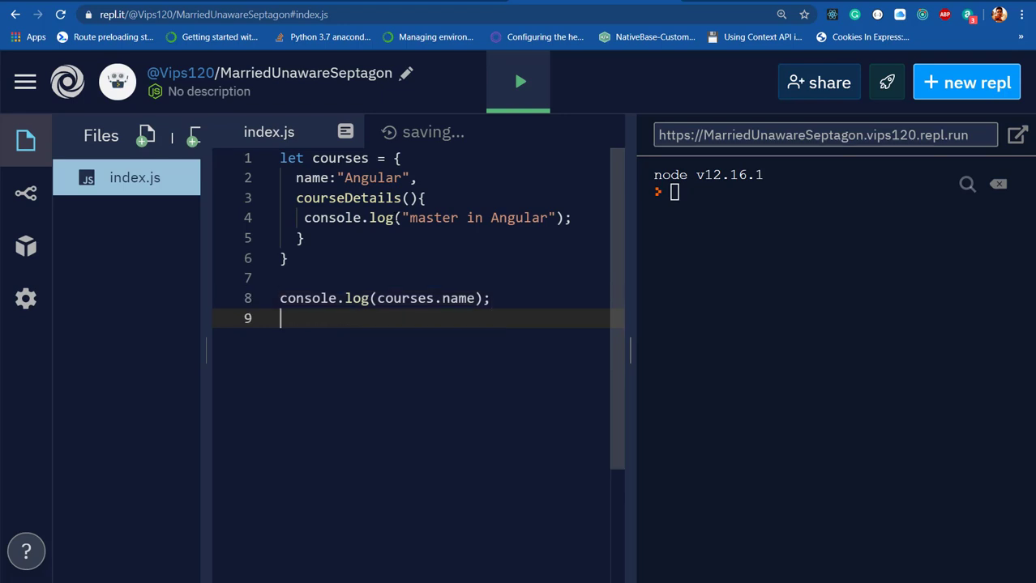
pyautogui.write('courses.')
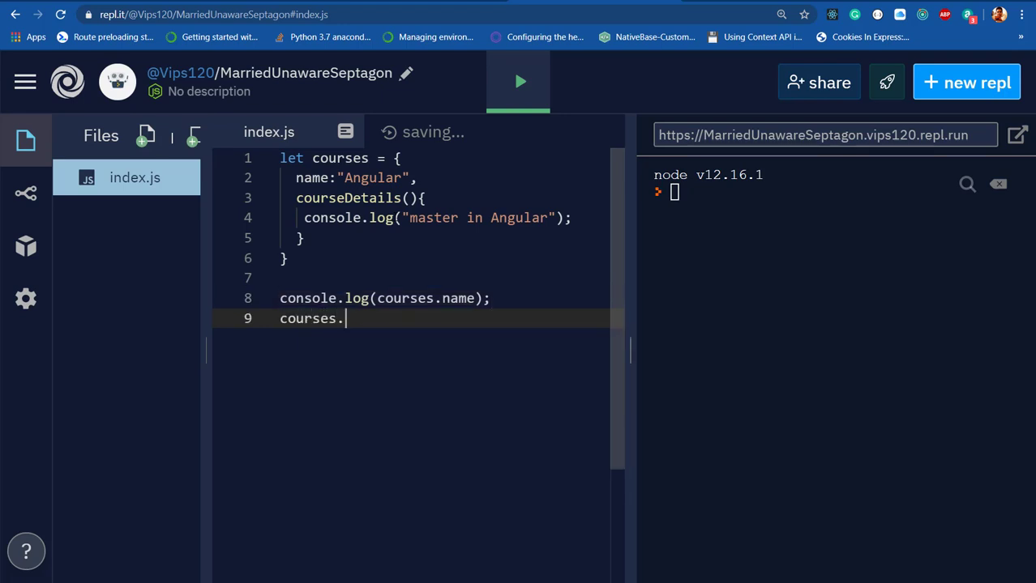
pyautogui.write('courseDetails')
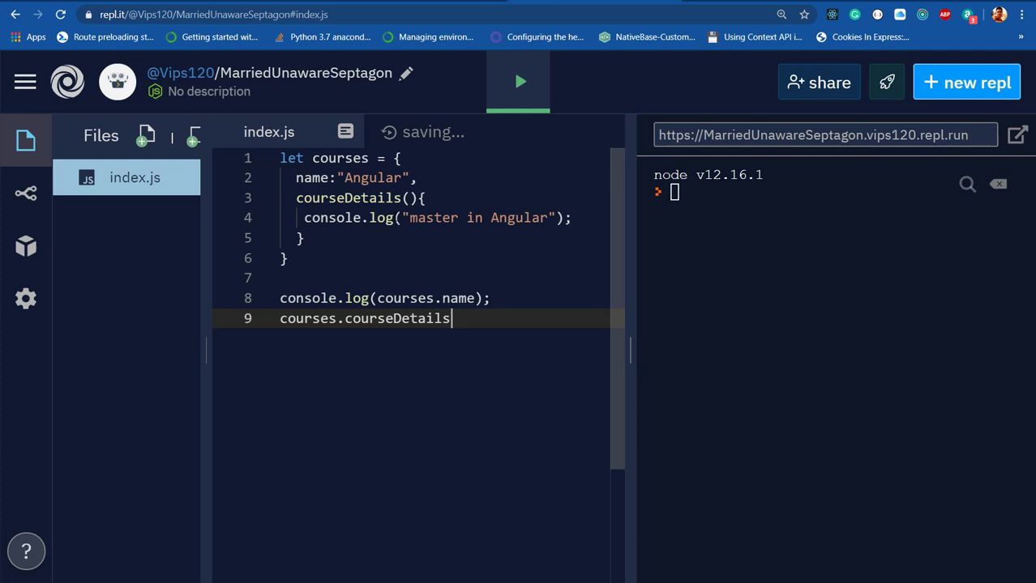
pyautogui.write('();')
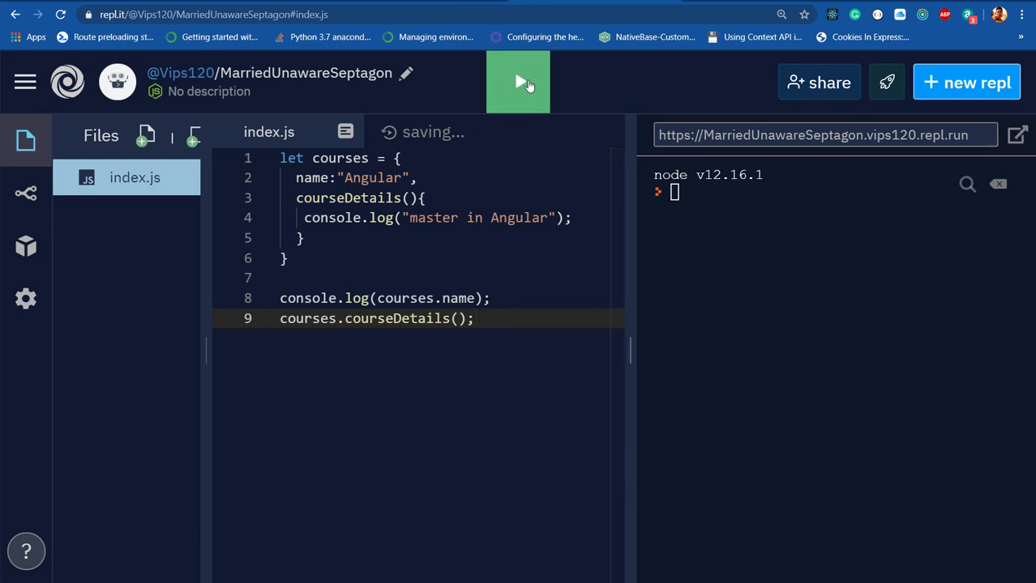
# Run the script so the console prints Angular and master in Angular
pyautogui.click(519, 81)
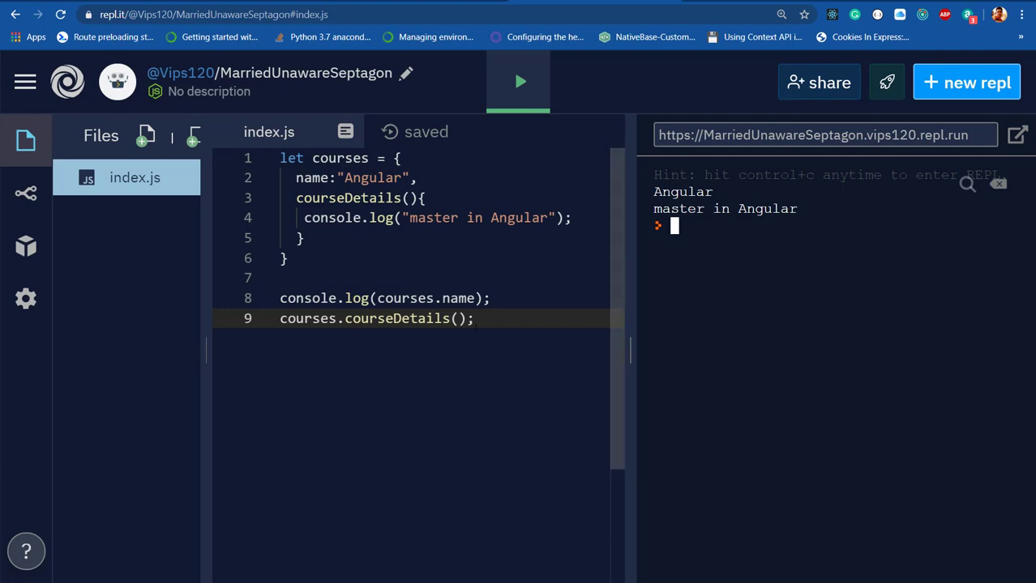
pyautogui.click(476, 317)
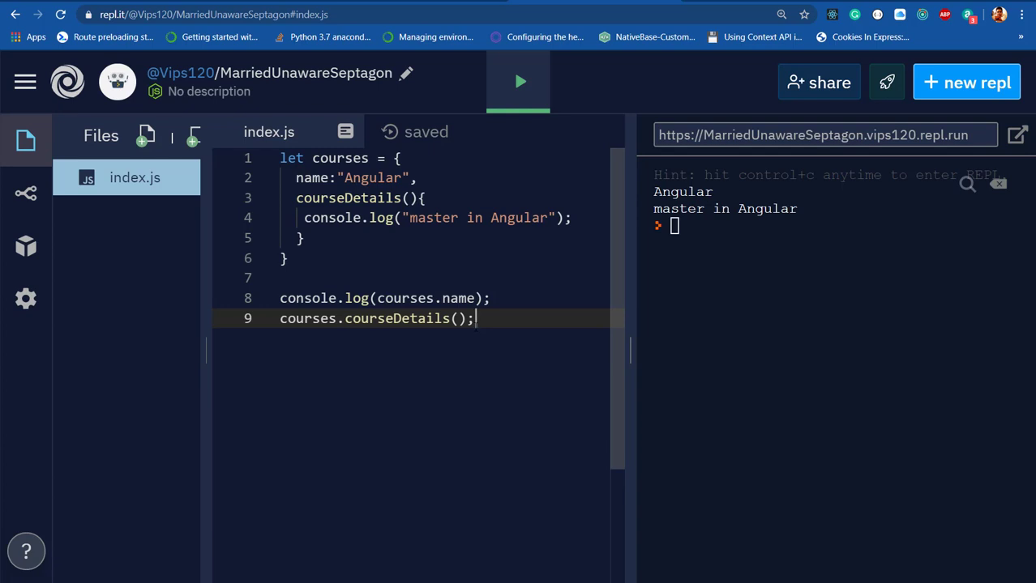
# Log courses['name'] with bracket notation and rerun, printing Angular a second time
pyautogui.press('Return')
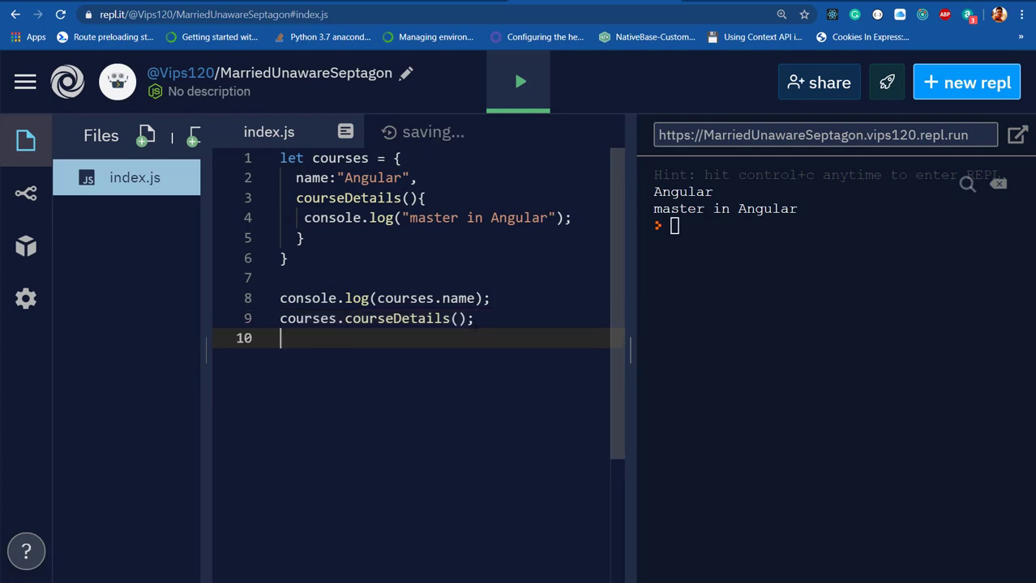
pyautogui.write('cours')
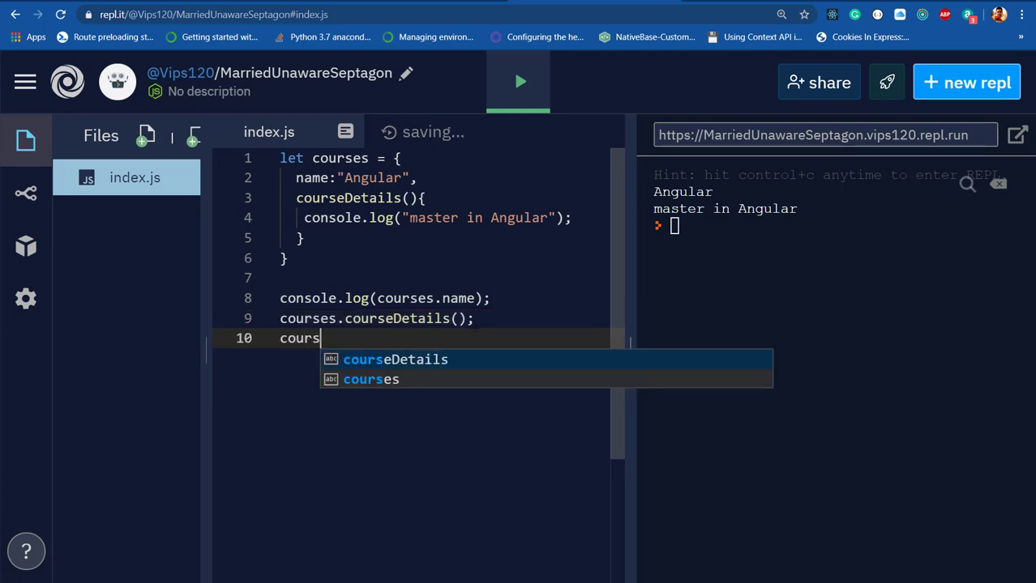
pyautogui.write('es')
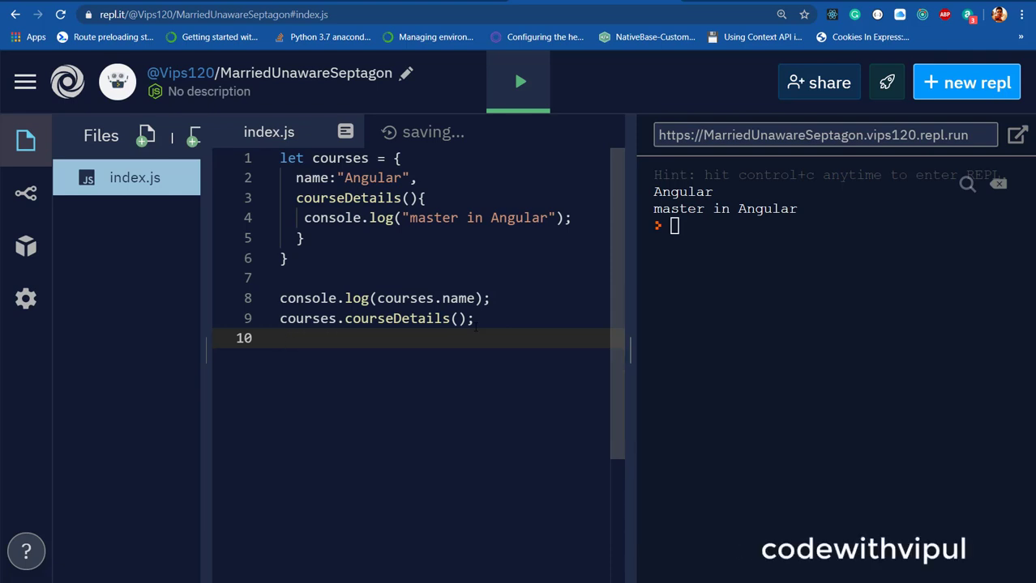
pyautogui.write('console.log')
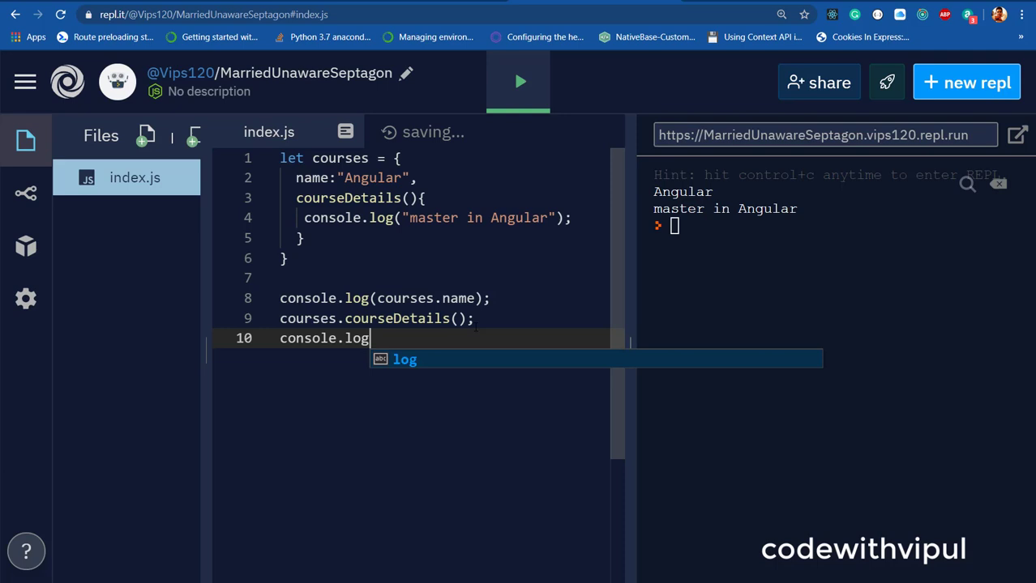
pyautogui.write('(courses')
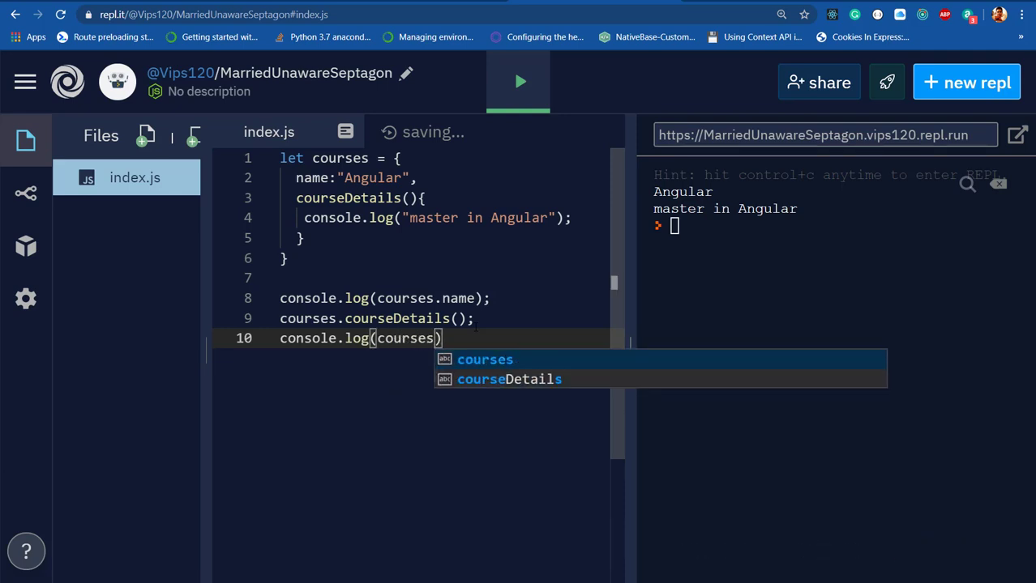
pyautogui.write('[')
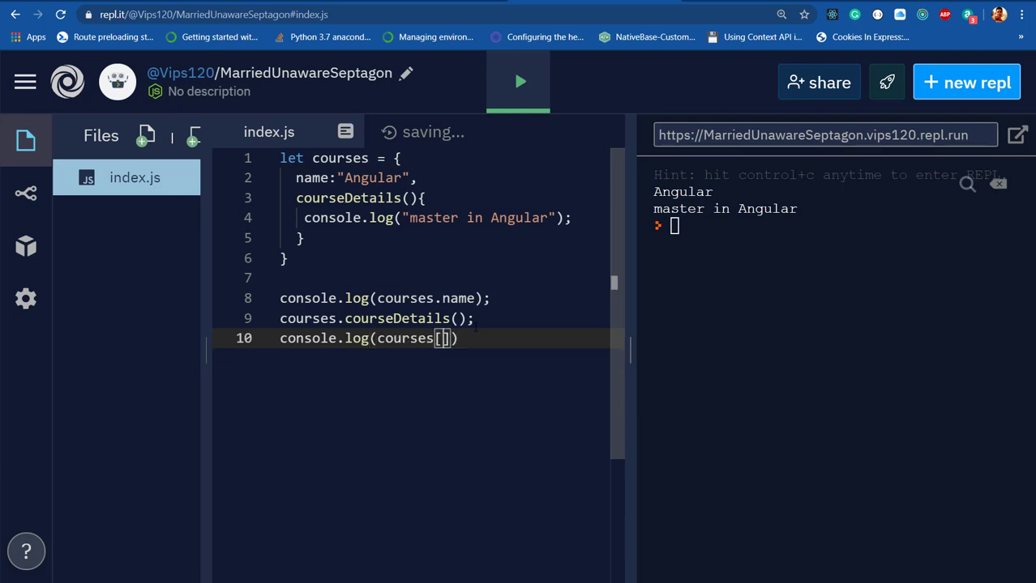
pyautogui.write("''")
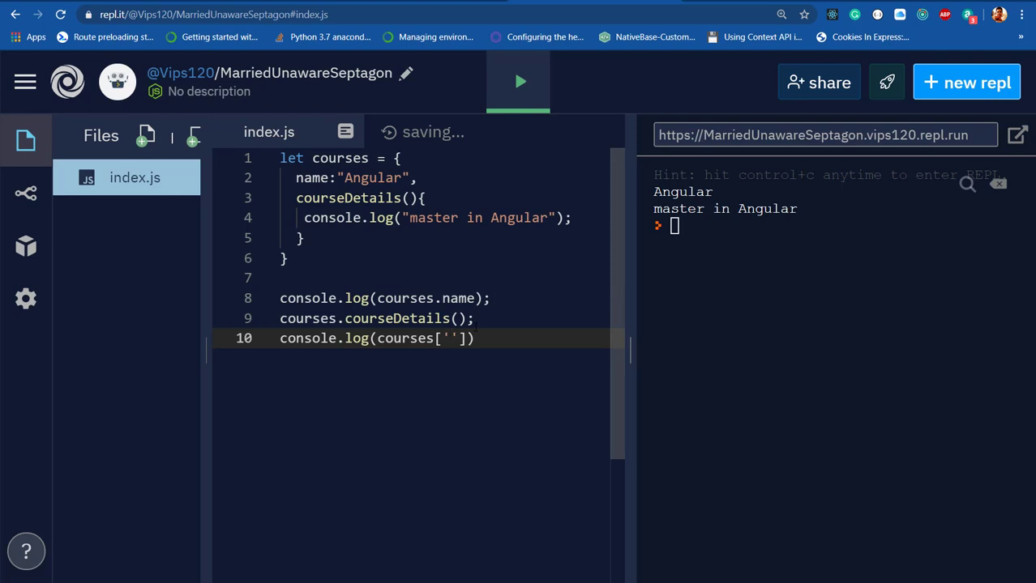
pyautogui.write('name')
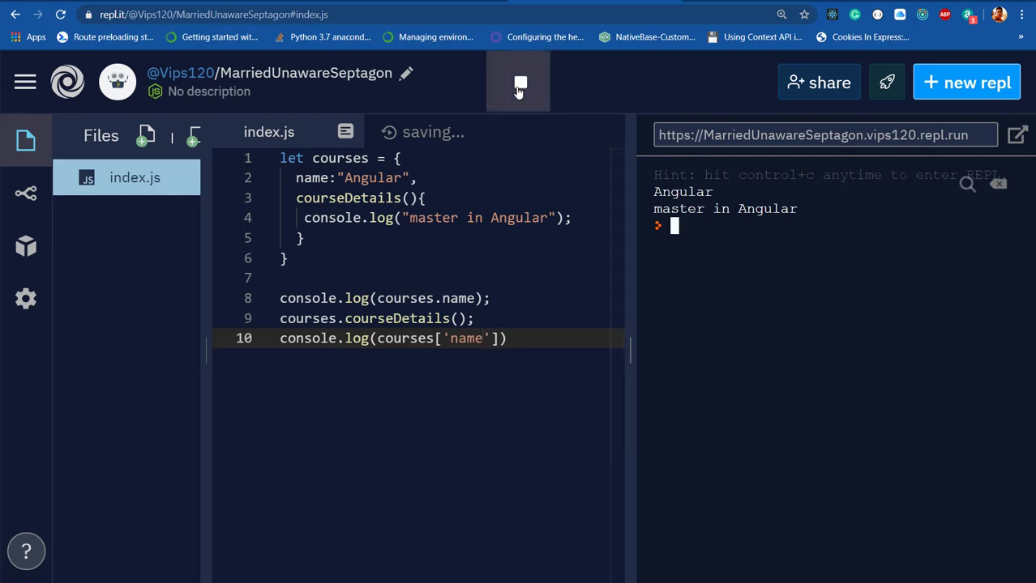
pyautogui.click(518, 81)
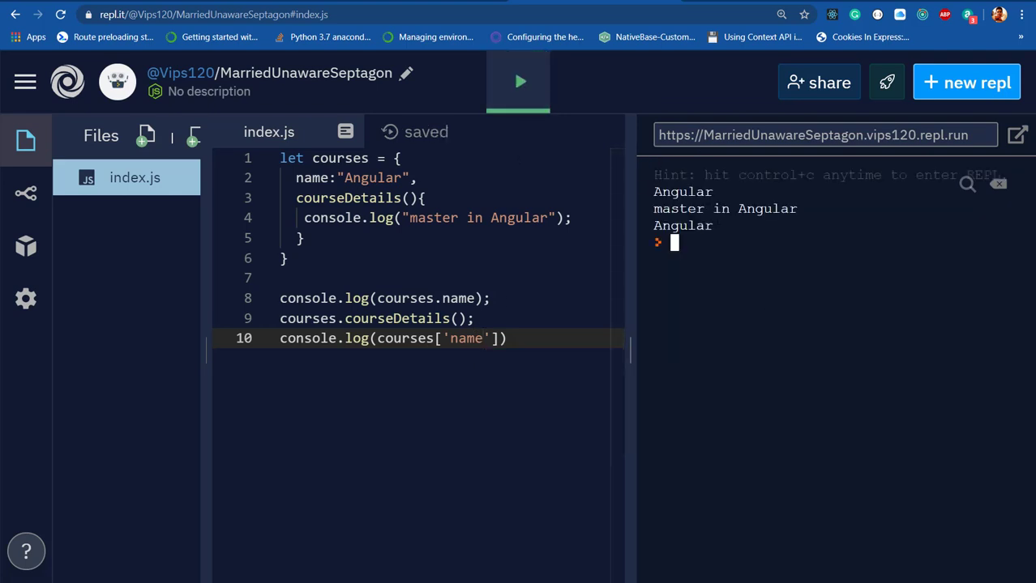